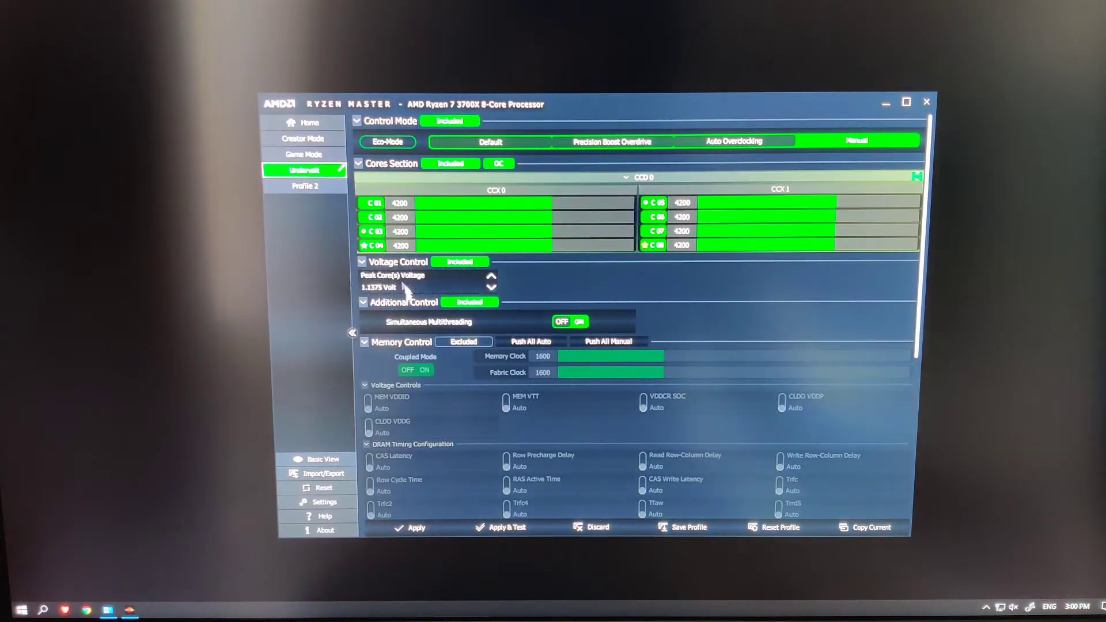
Show the Ryzen Master Home overview with eight cores at 4200 MHz and 1.13751 V peak.
{"action": "left_click", "coordinate": [308, 122]}
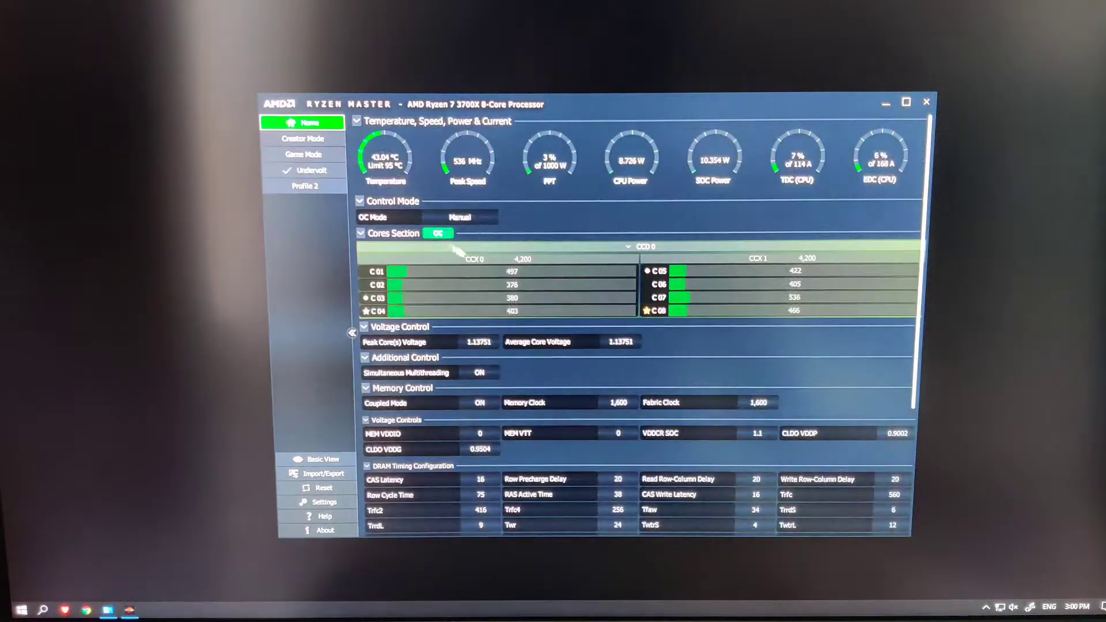
{"action": "left_click", "coordinate": [12, 609]}
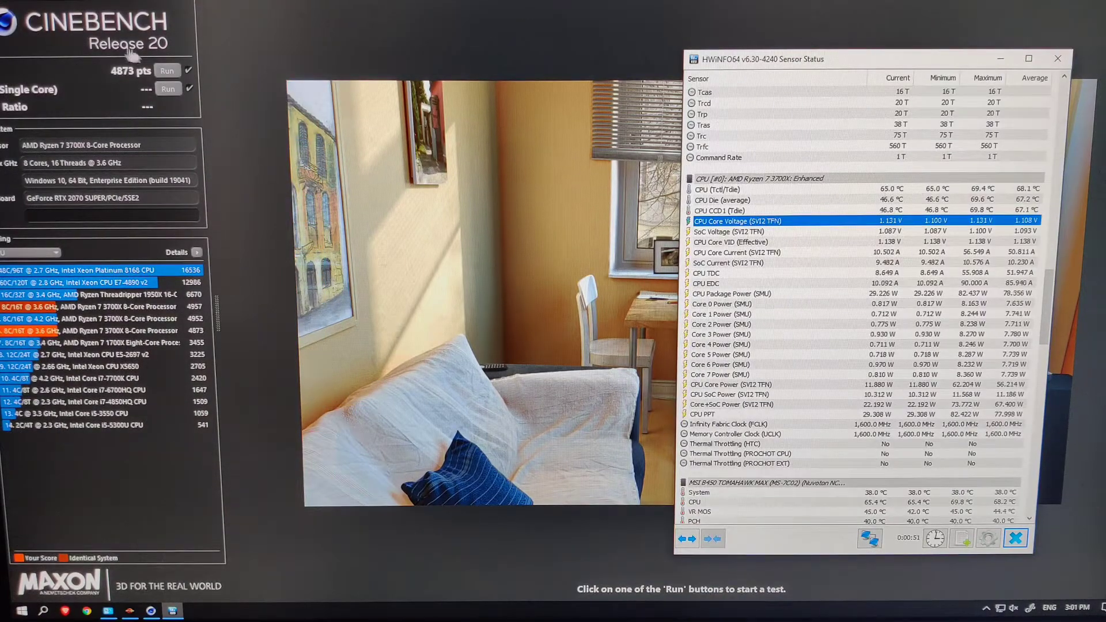
{"action": "left_click", "coordinate": [1058, 59]}
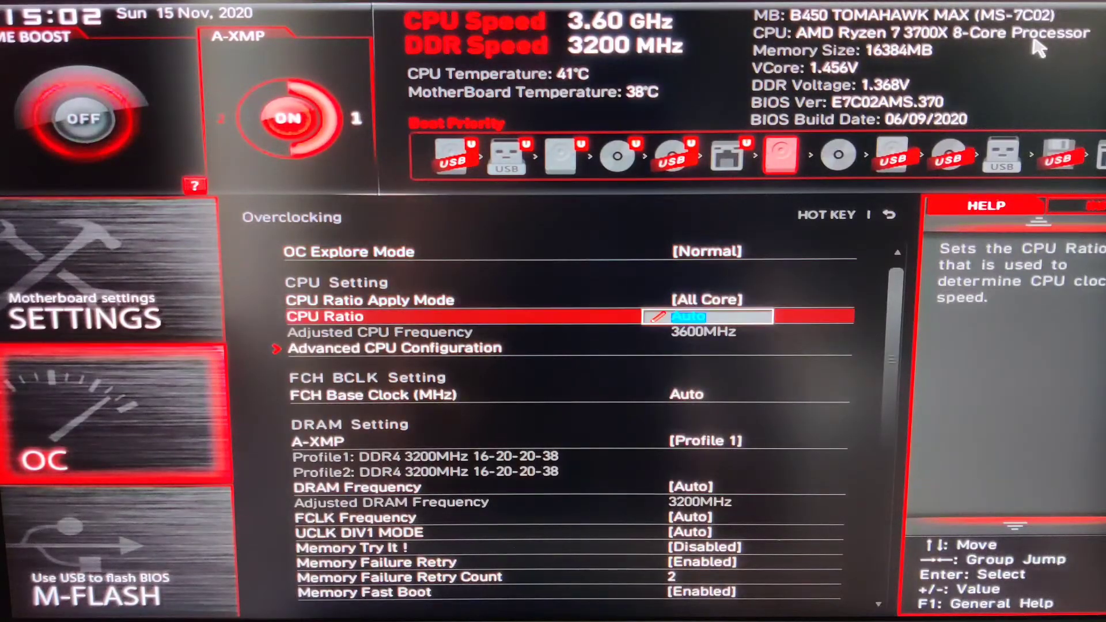
Enter CPU Ratio 42.00 for 4200 MHz and bring up the save-and-exit summary with F10.
{"action": "type", "text": "42.00"}
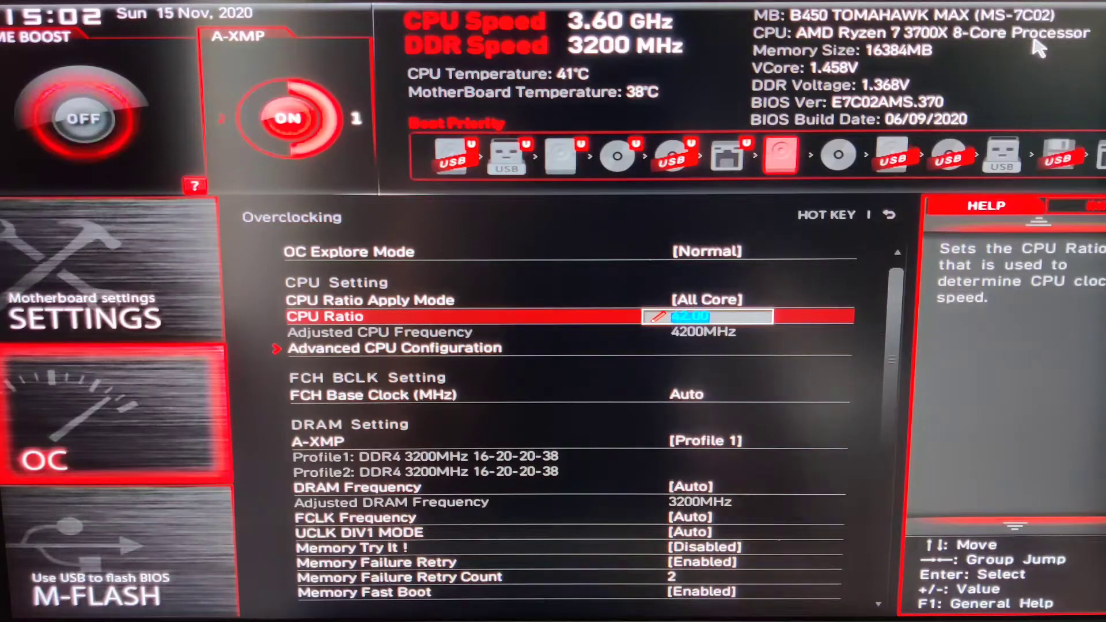
{"action": "mouse_move", "coordinate": [739, 229]}
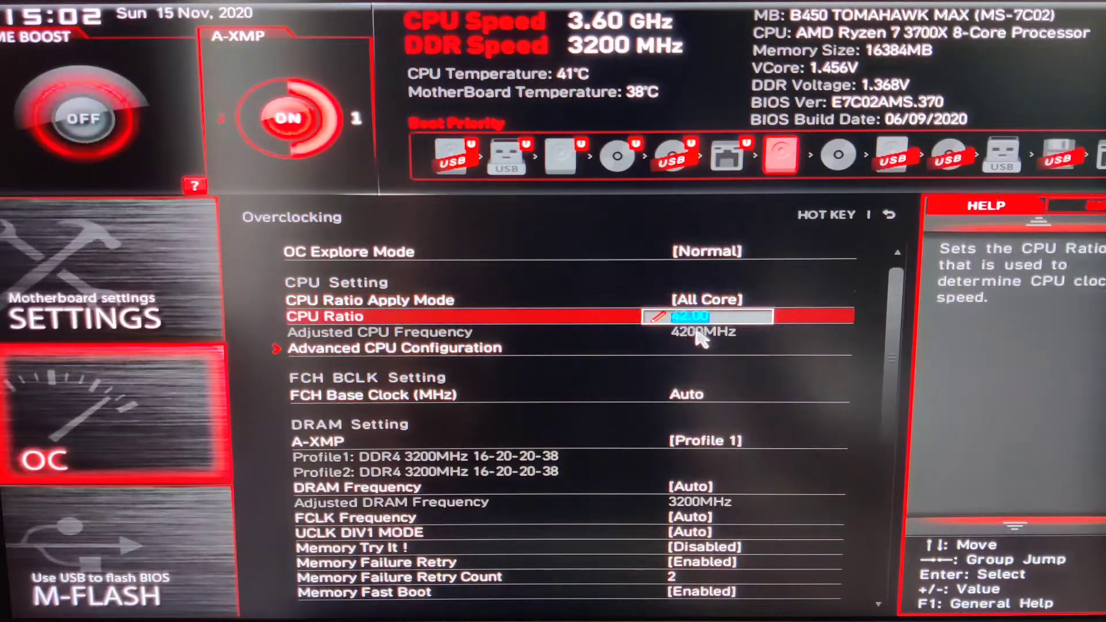
{"action": "key", "text": "enter"}
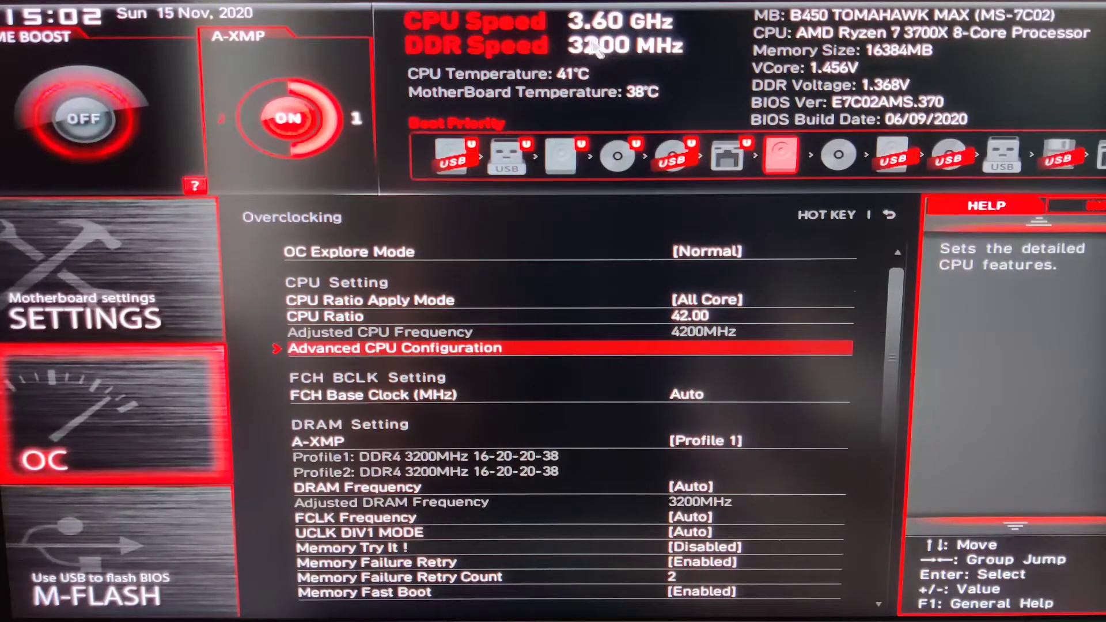
{"action": "mouse_move", "coordinate": [765, 299]}
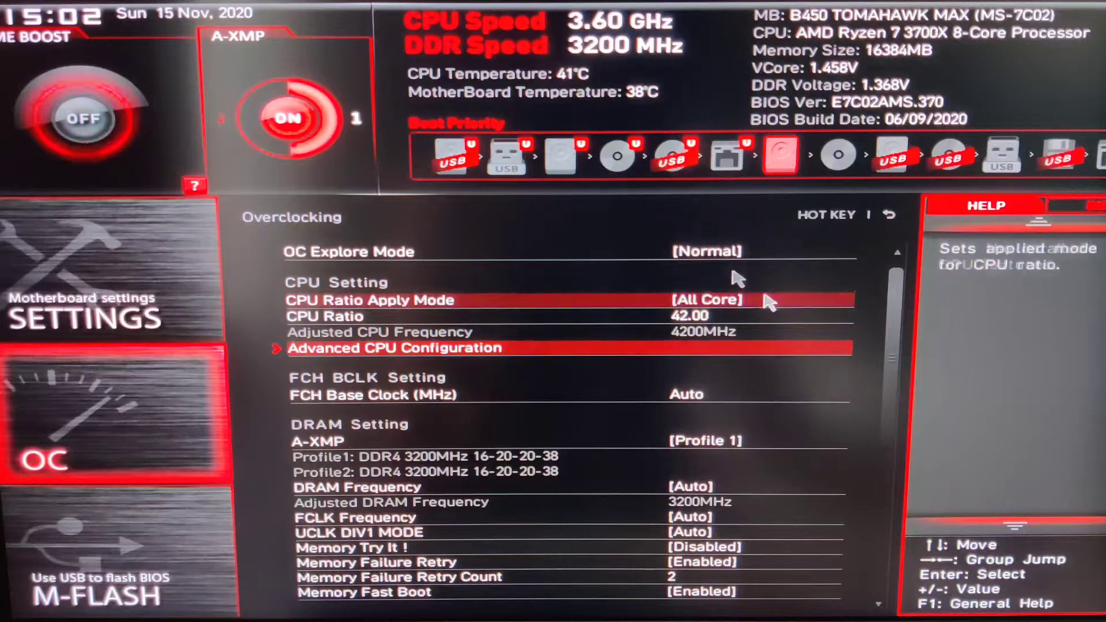
{"action": "key", "text": "f10"}
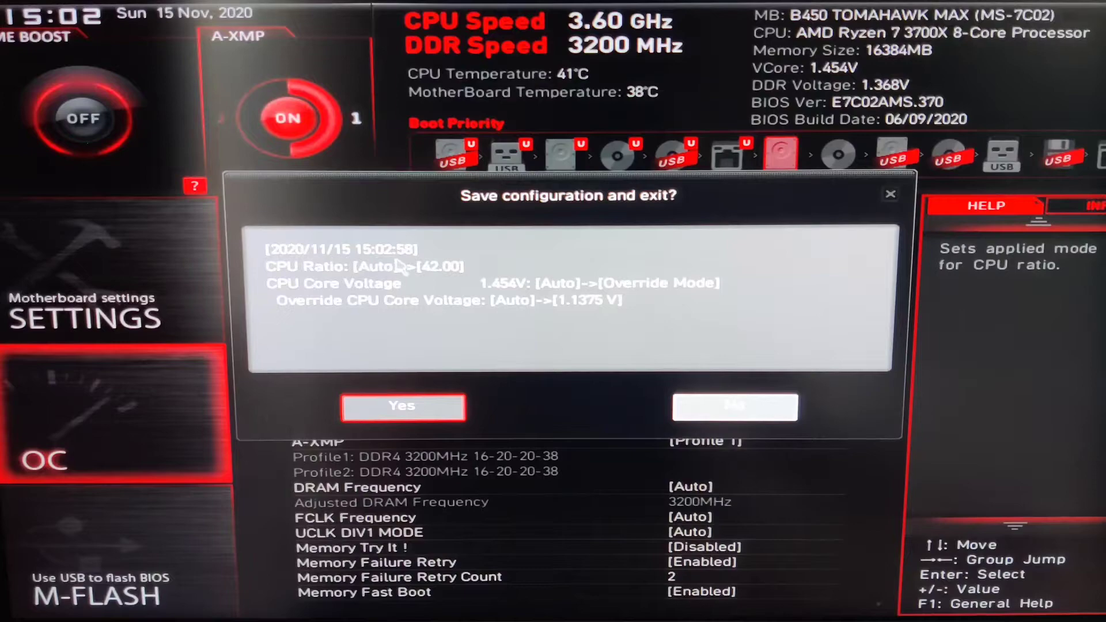
{"action": "mouse_move", "coordinate": [670, 296]}
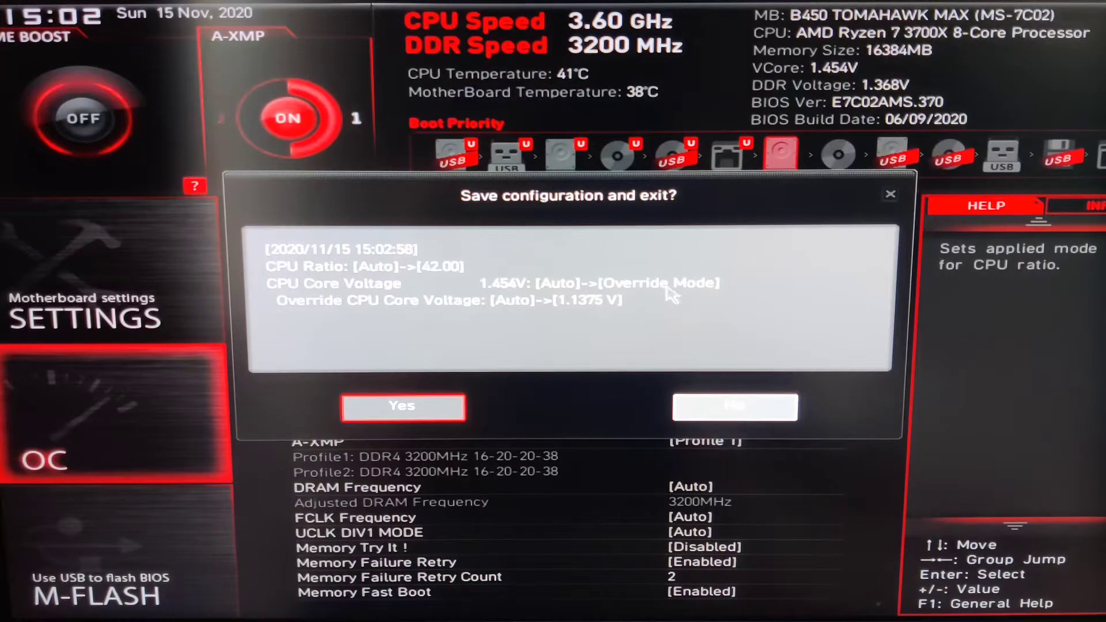
Confirm saving the 42.00 ratio and 1.1375 V override, reboot, and allow HWiNFO64 admin rights.
{"action": "left_click", "coordinate": [734, 407]}
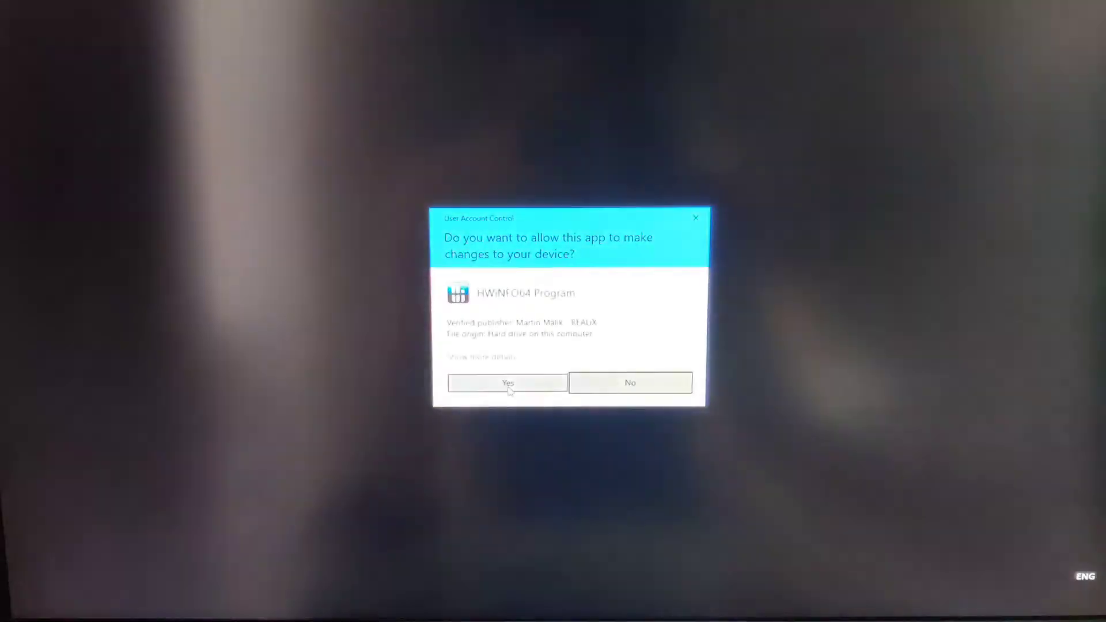
{"action": "left_click", "coordinate": [507, 382]}
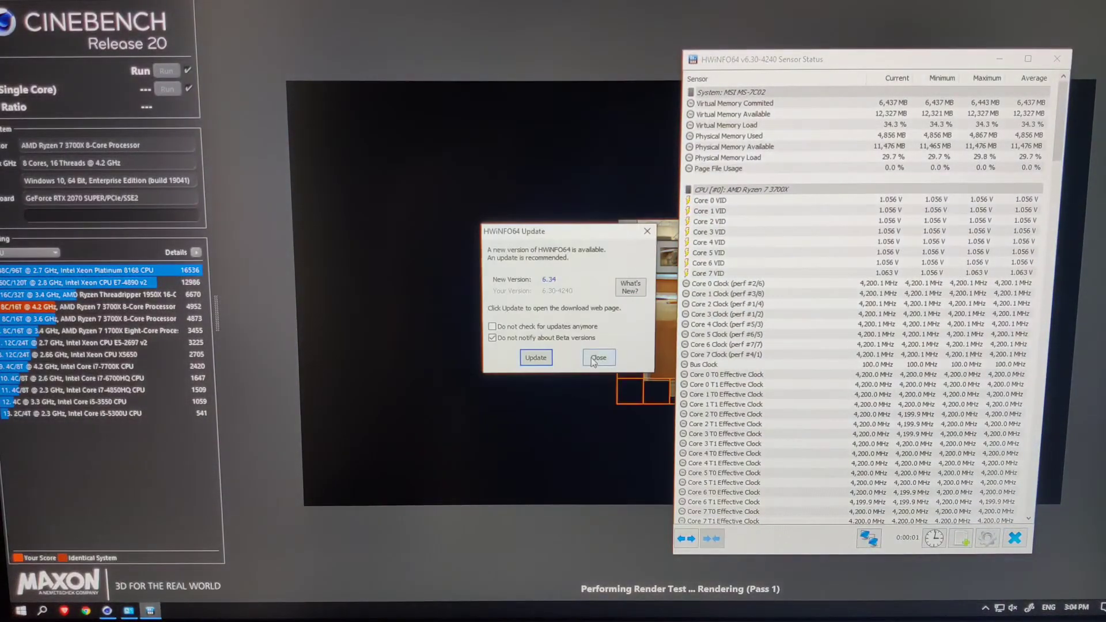
Dismiss the HWiNFO64 update notice and review voltages and 4200 MHz clocks during the 4959-point run.
{"action": "left_click", "coordinate": [598, 357]}
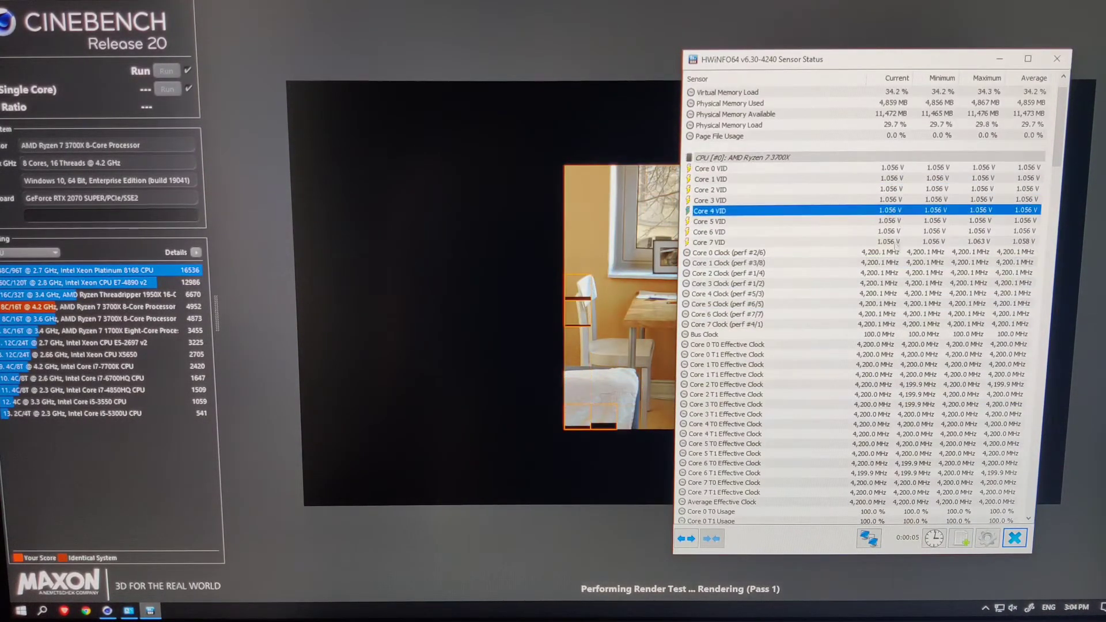
{"action": "scroll", "scroll_direction": "down", "scroll_amount": 3}
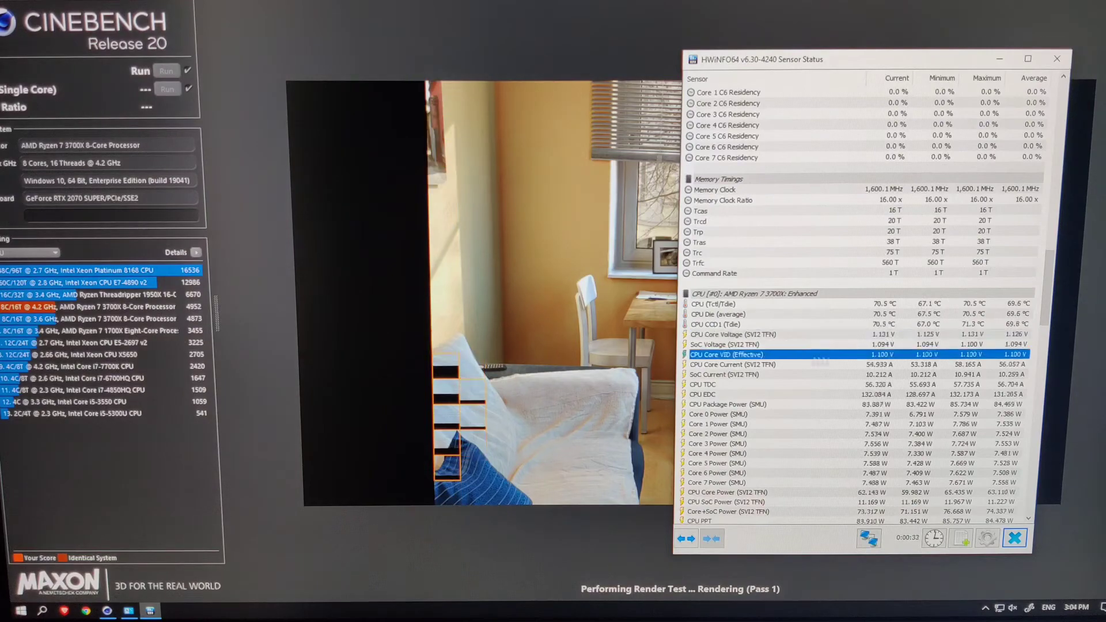
{"action": "scroll", "scroll_direction": "down", "scroll_amount": 3}
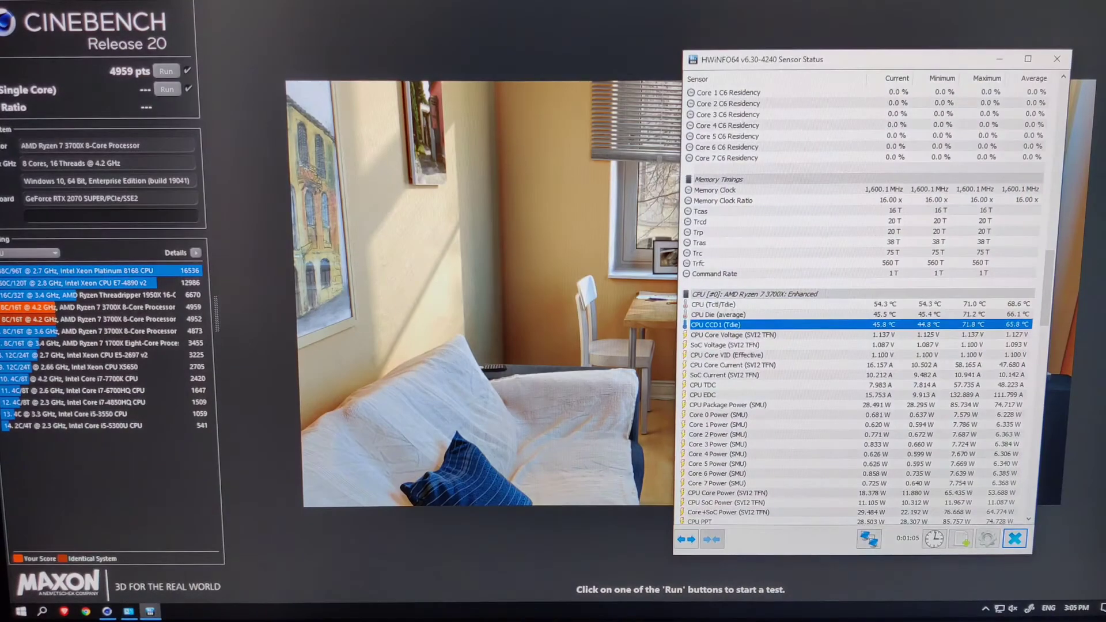
{"action": "scroll", "scroll_direction": "down", "scroll_amount": 3}
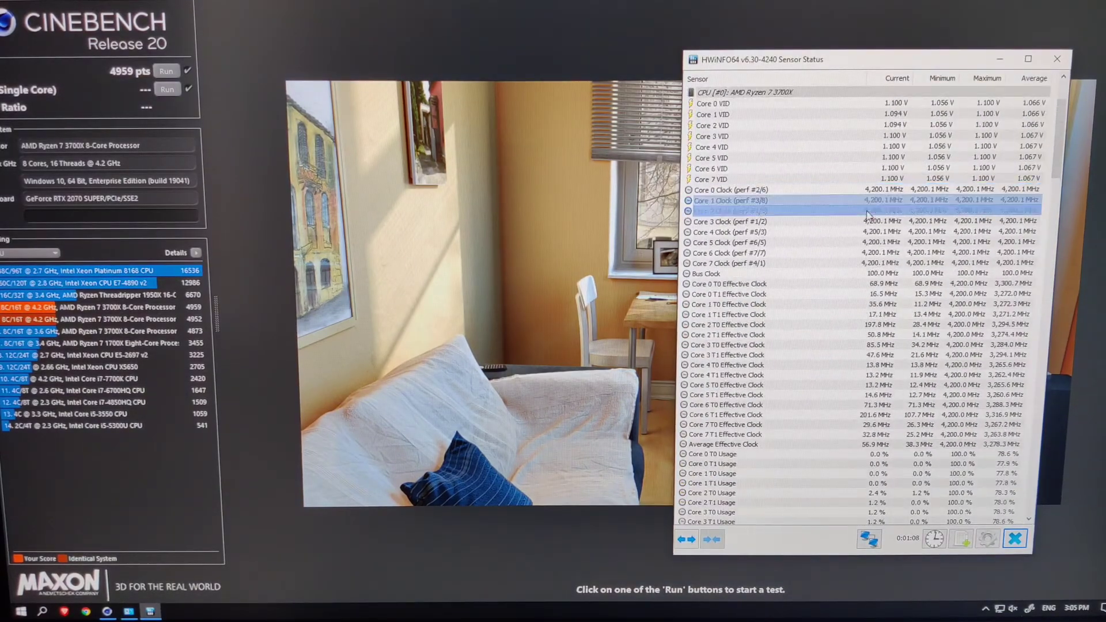